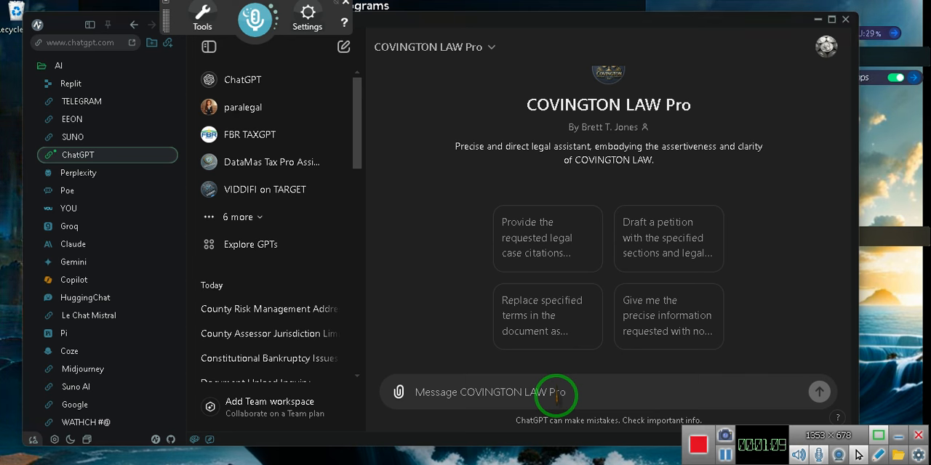
Dictate "I live in Alameda County California I know what the bar" into the message box.
left_click(492, 392)
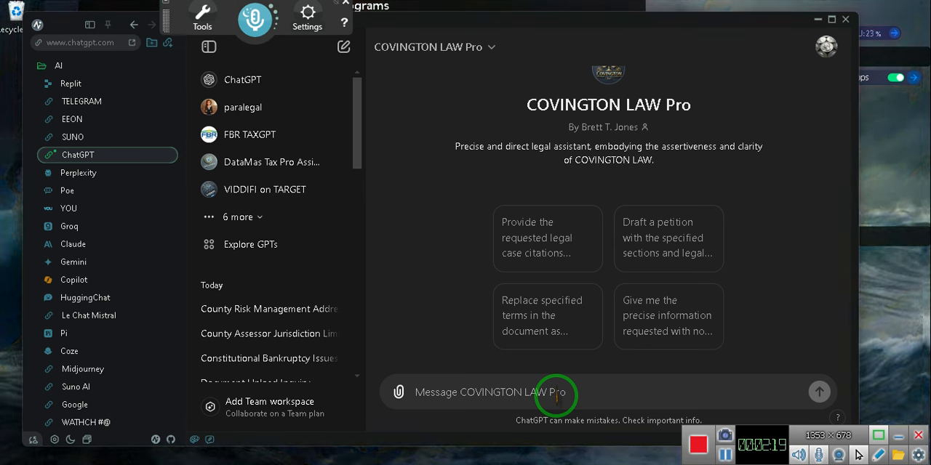
left_click(480, 393)
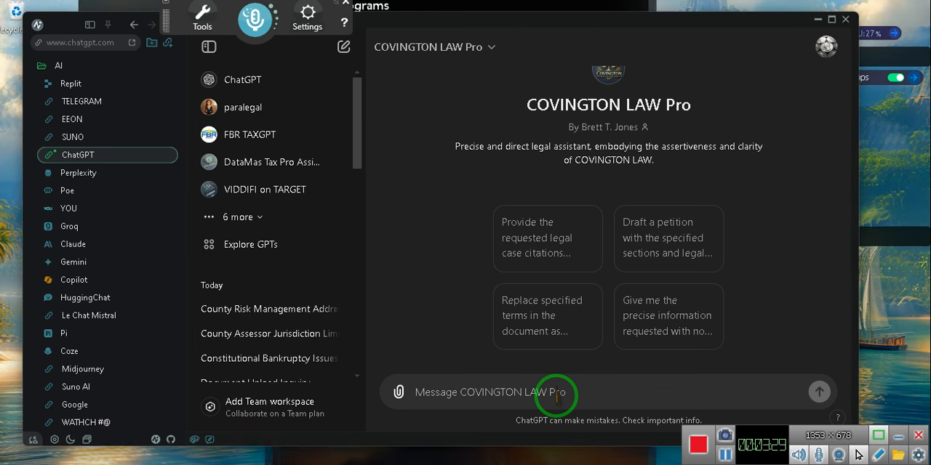
left_click(492, 392)
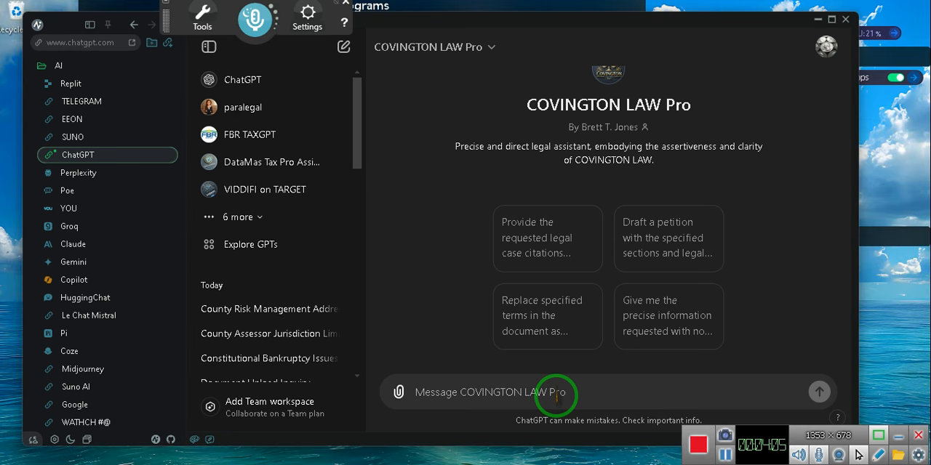
left_click(509, 392)
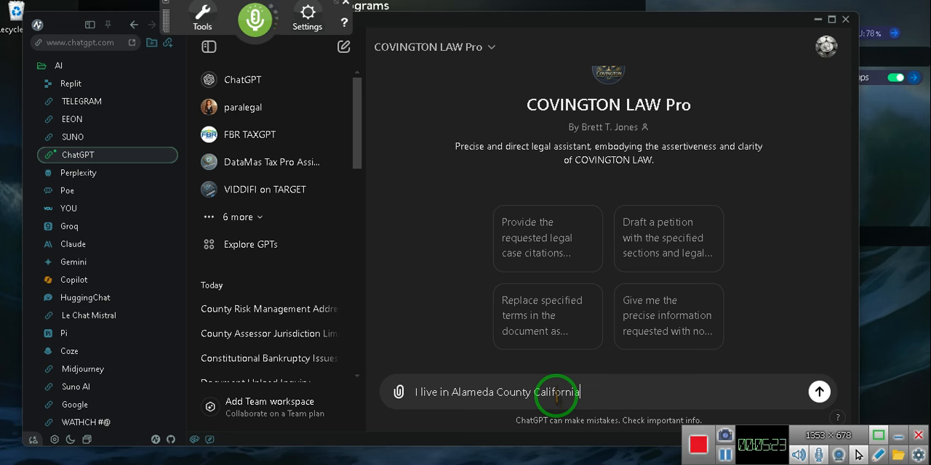
type("I know what the bar")
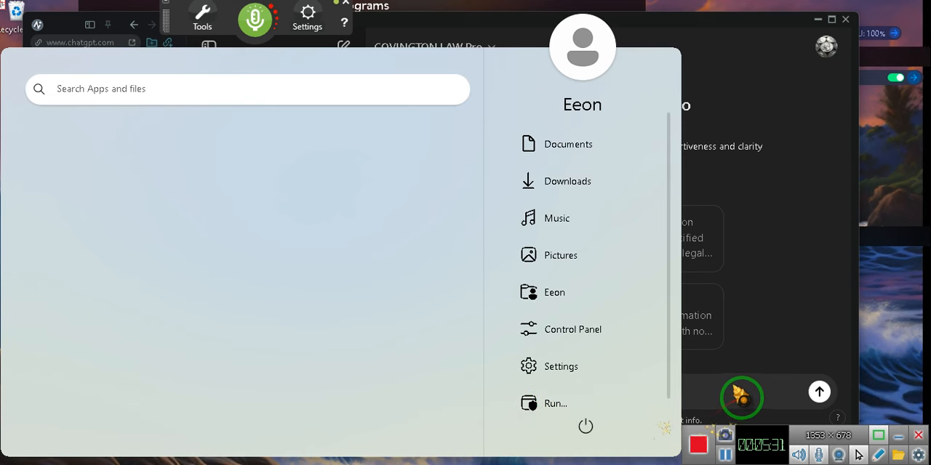
type("I live in Alameda County California I know what the bar  I know it's under the government called no government coats")
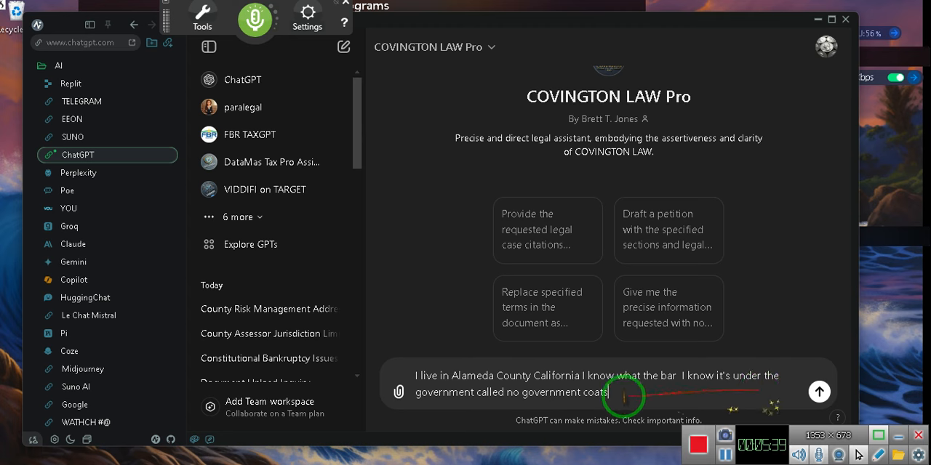
Dictate the government codes clause, correcting the misheard word 'coats' to 'codes'.
type("I know coats")
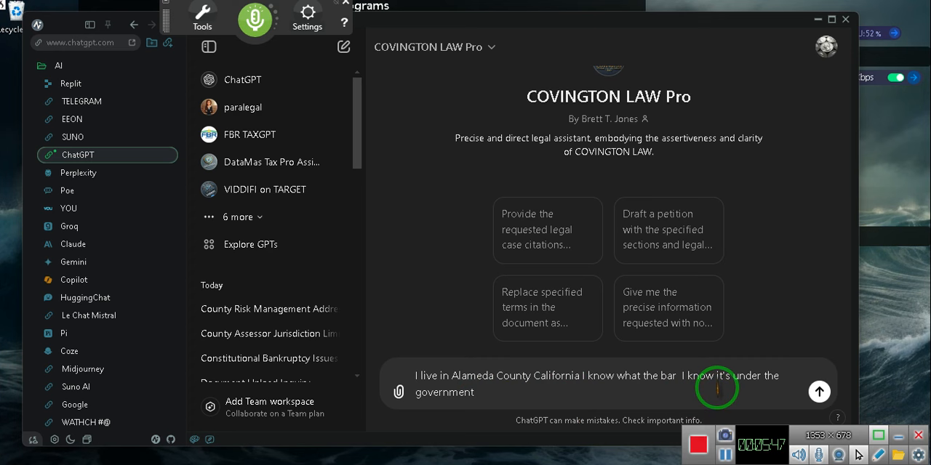
type("coats")
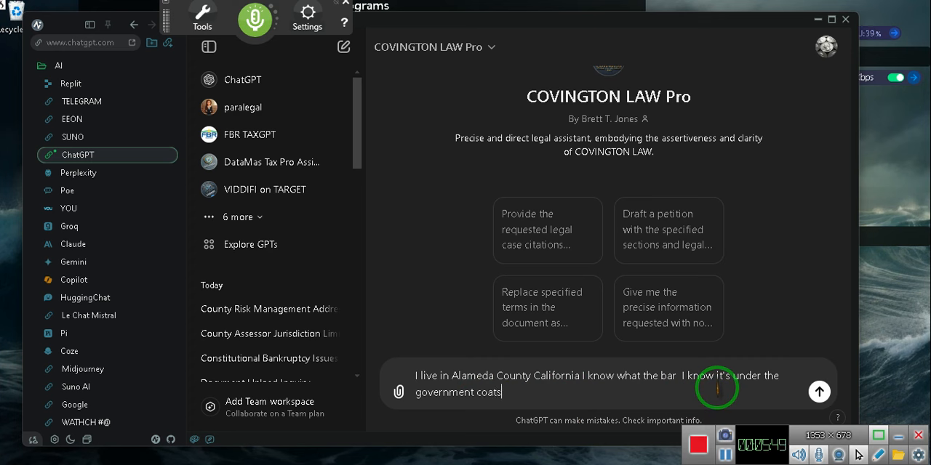
key("Backspace")
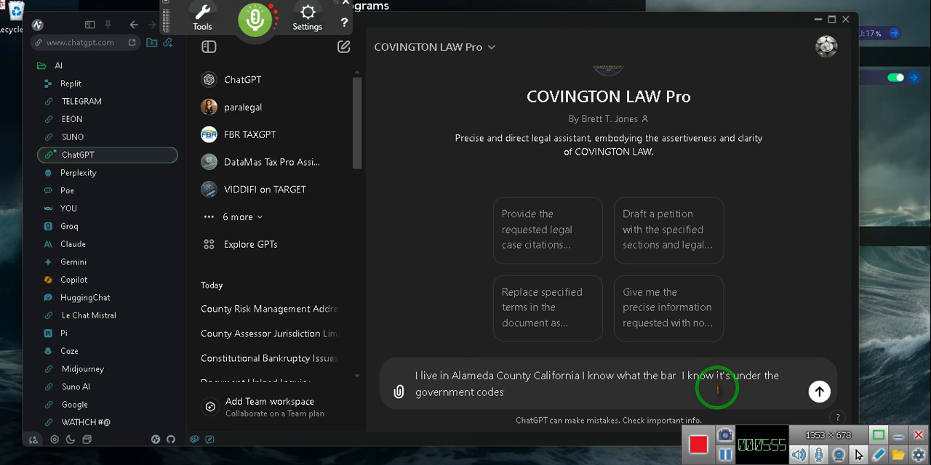
type("but the government coats")
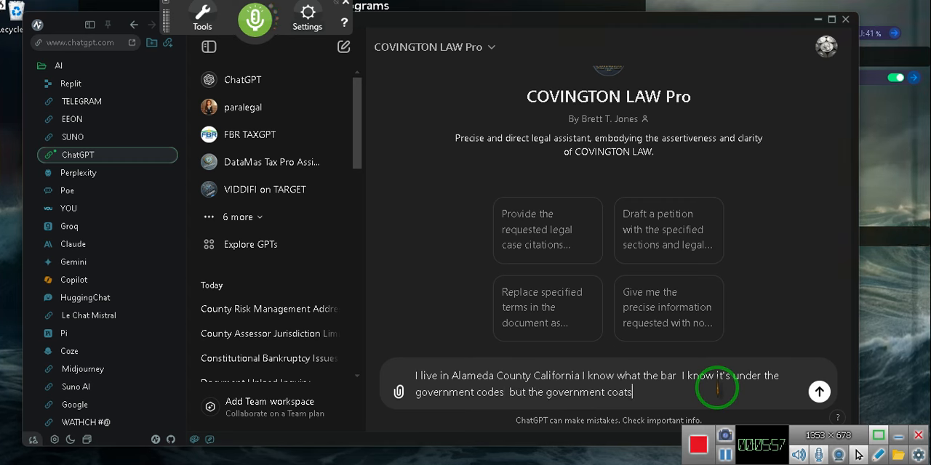
key("backspace")
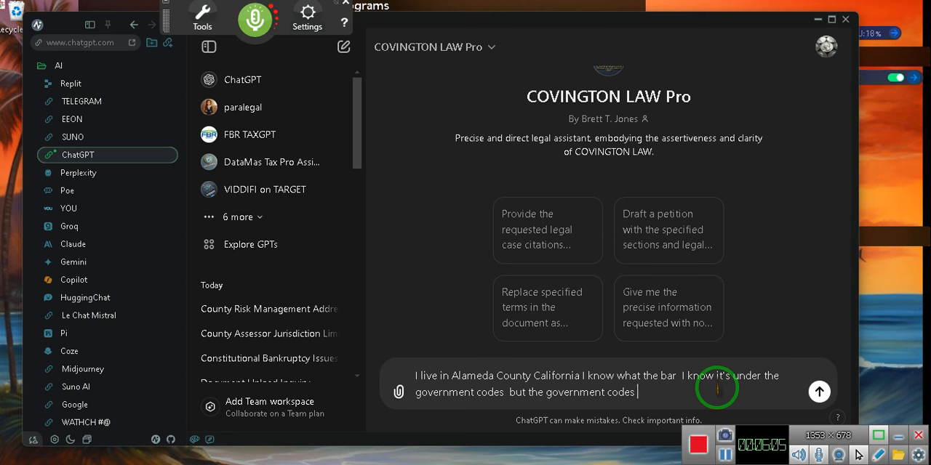
Add that codes are not the only place requirements for a bond are written.
type("are not the only place where the")
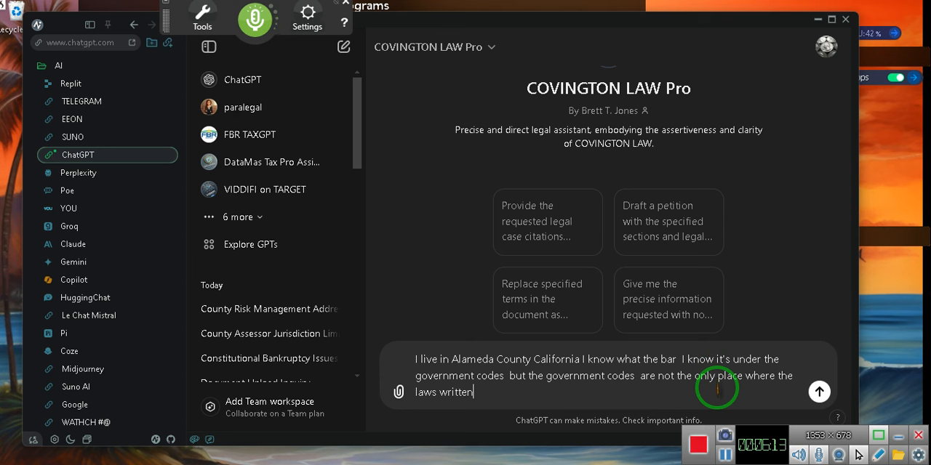
type("about the requirements for a bond")
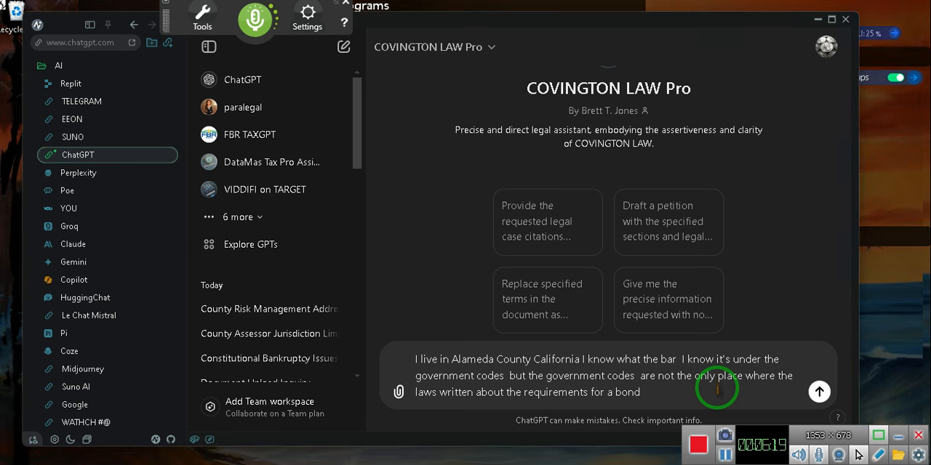
Dictate the request for all 25 California bond laws and the right to claim against them.
type("bonds")
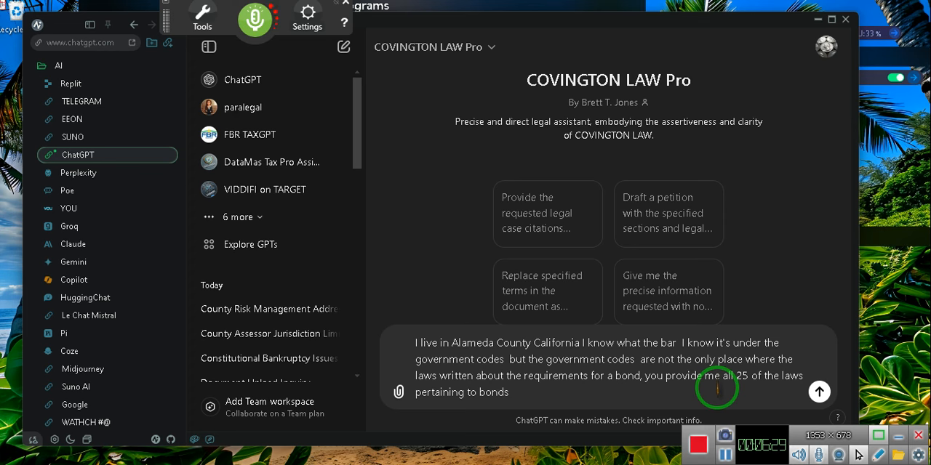
type("and the right to file a claim against those bonds")
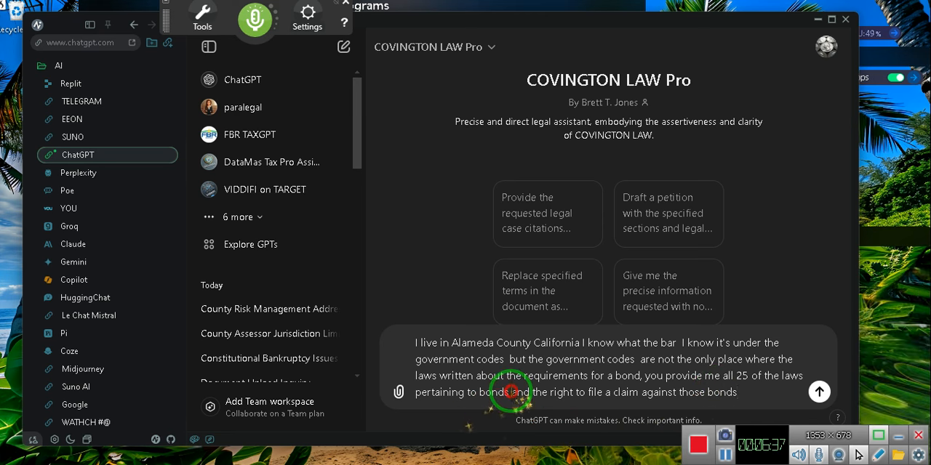
mouse_move(640, 367)
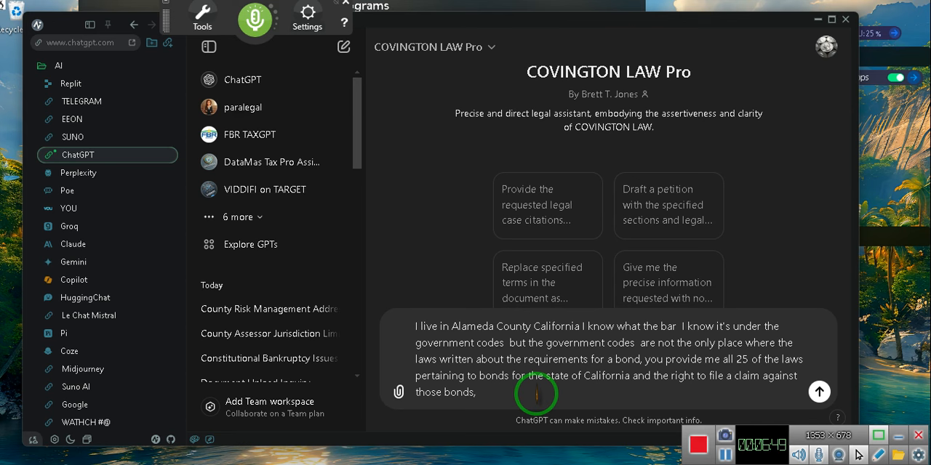
Dictate the request to explain why these people must carry a bond, with no nuances.
type("then I'm going to nature to explain exactly why")
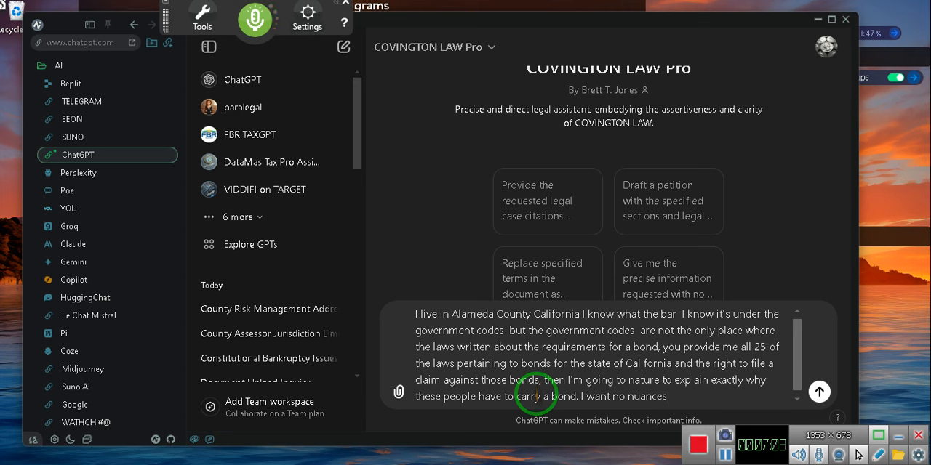
type("I don't want no clear from locations")
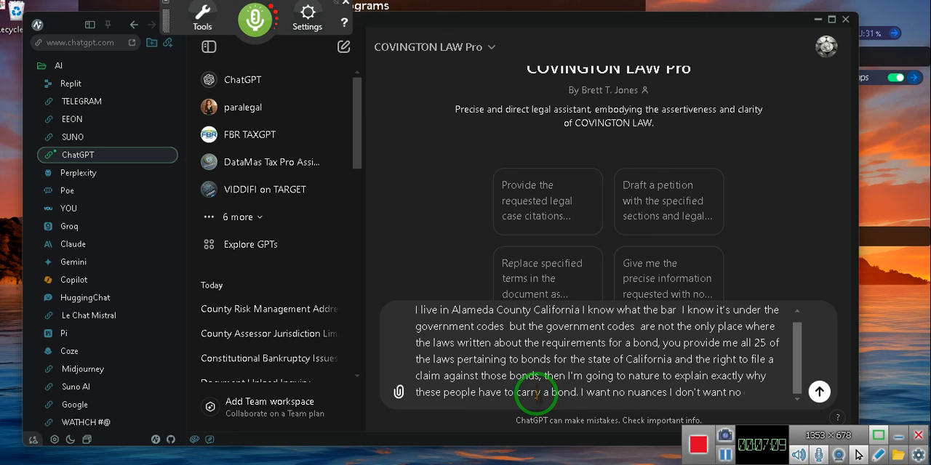
type("cla")
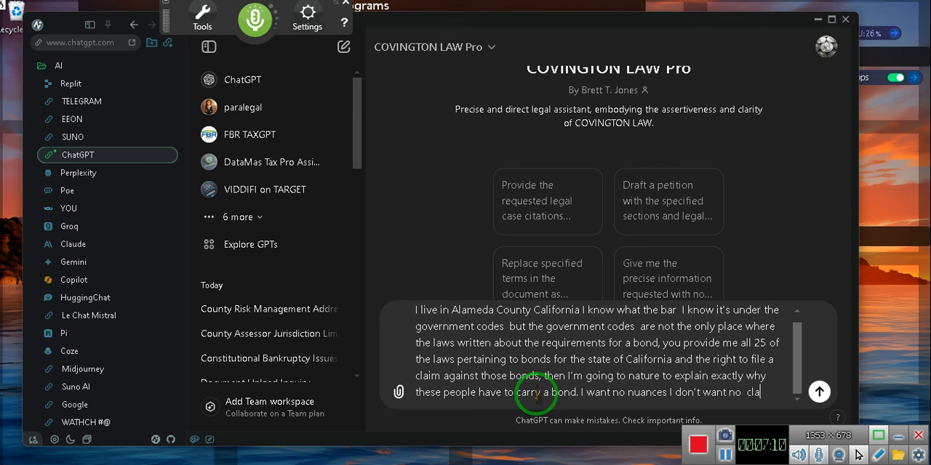